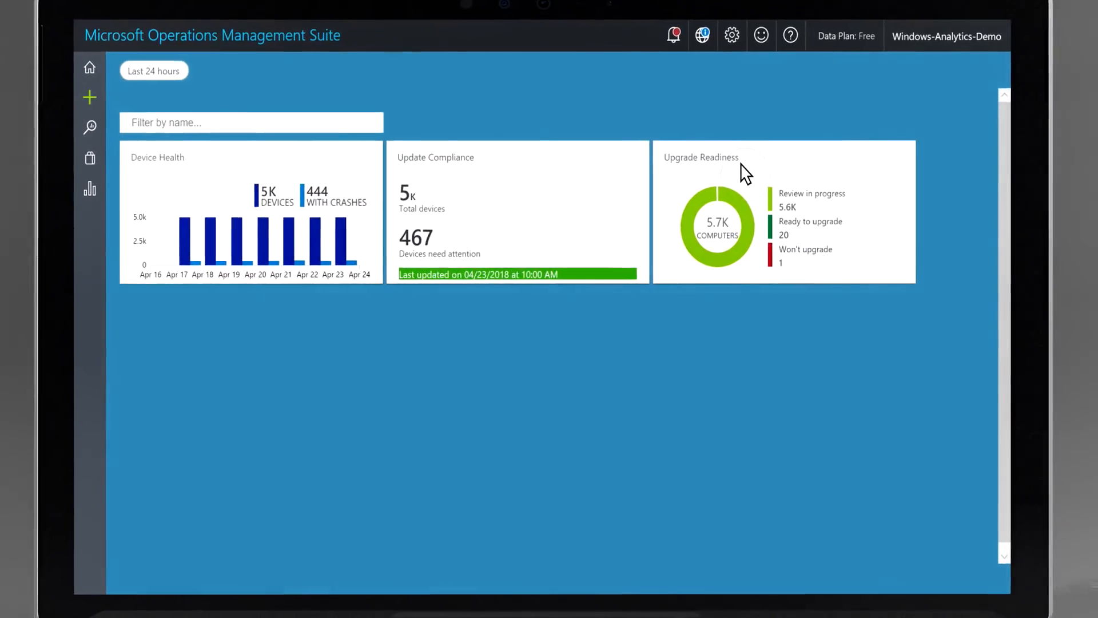
Open the Upgrade Readiness report from the Operations Management Suite overview
left_click(700, 158)
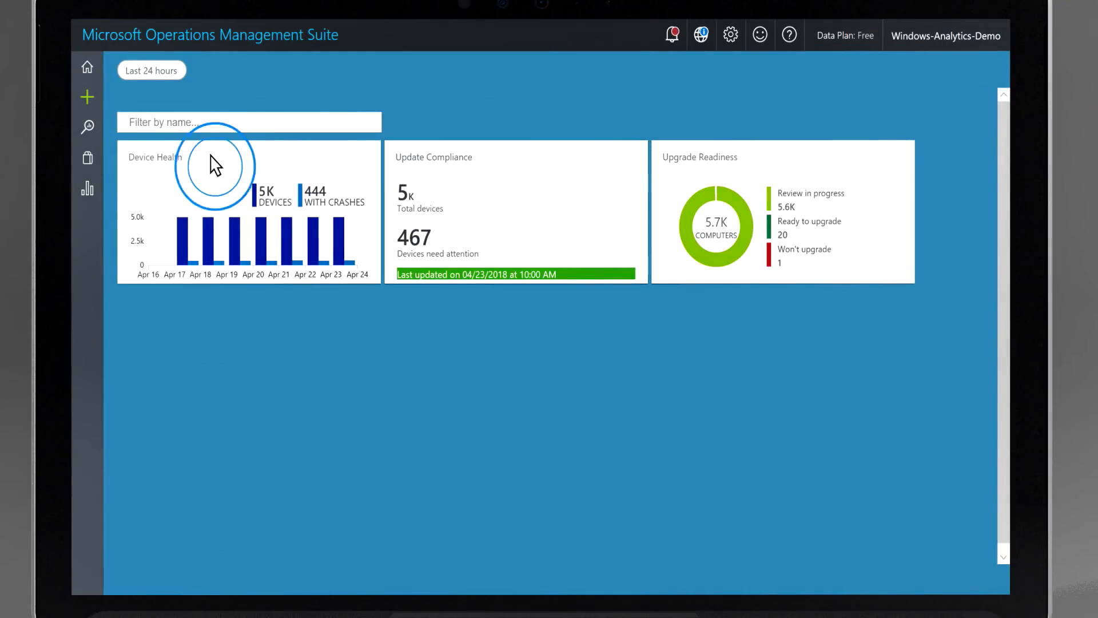
left_click(215, 166)
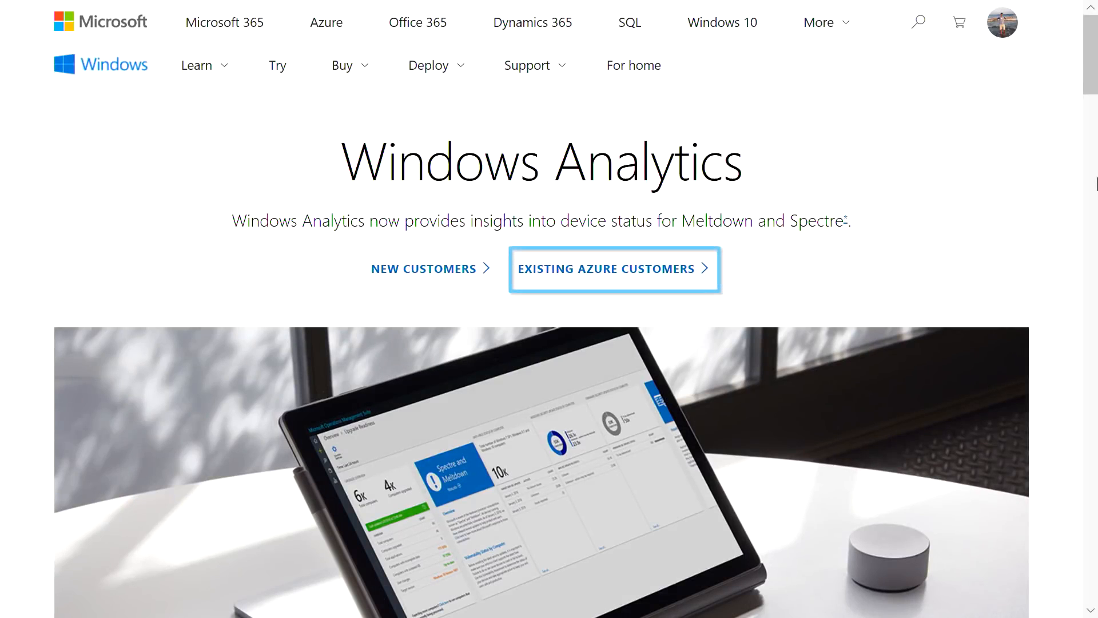
left_click(614, 269)
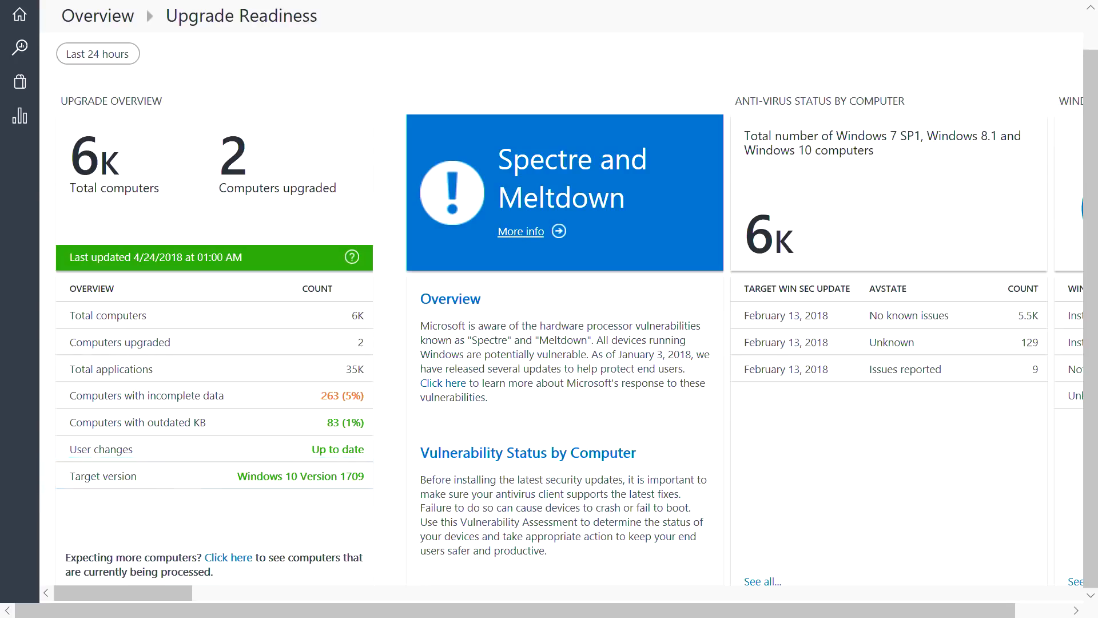
Scroll right past Upgrade Overview and Step 1 (35K apps, 756 to review) to Step 3: Deploy
scroll("right", 3)
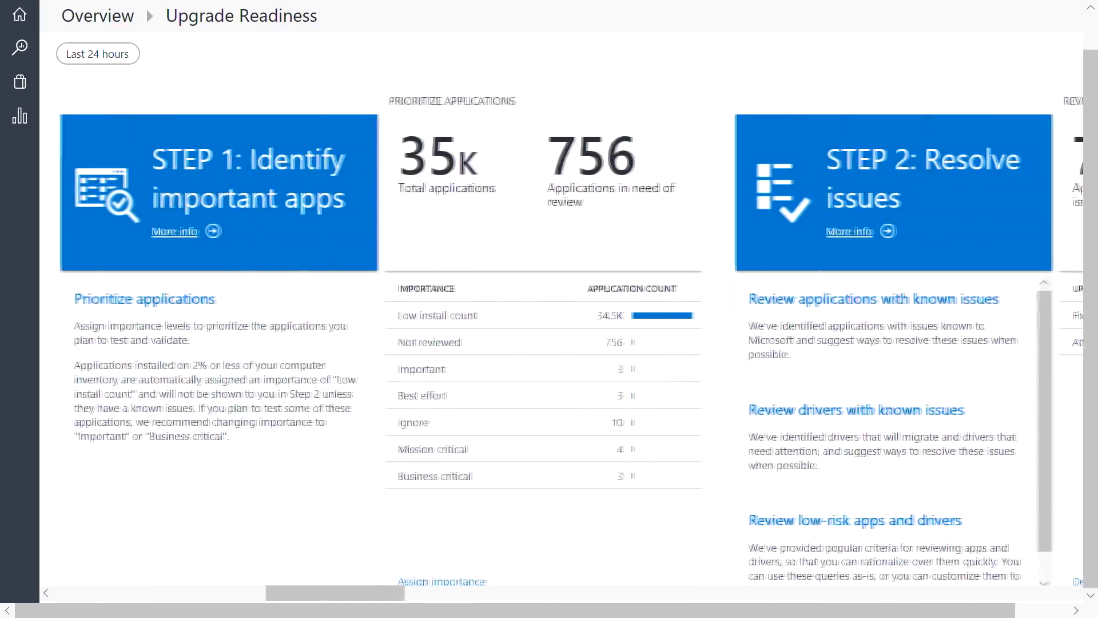
scroll("right", 3)
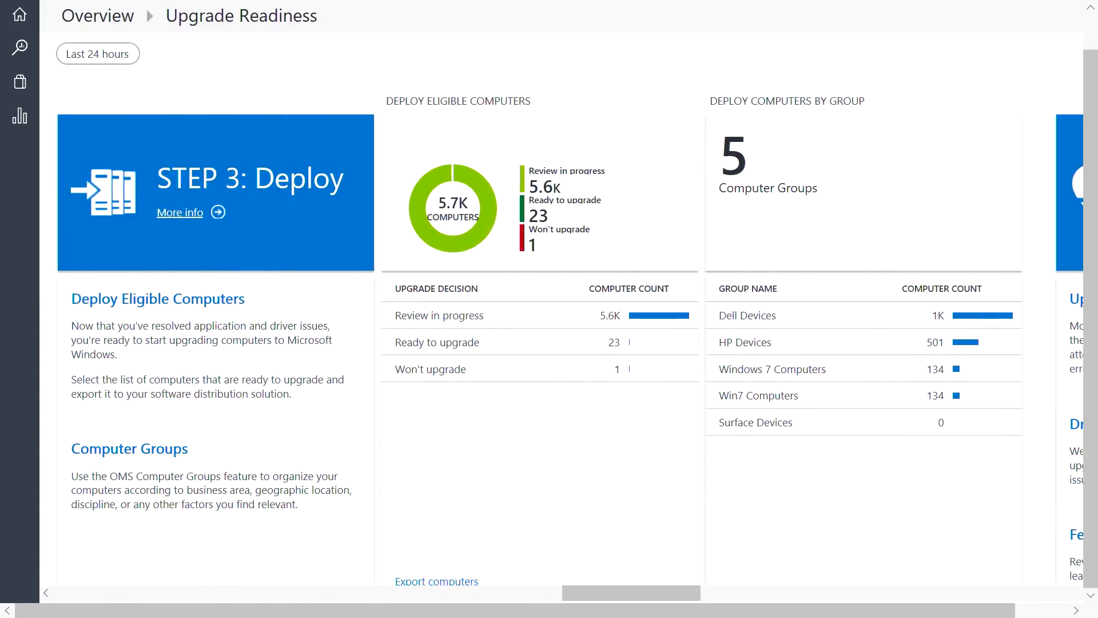
scroll("right", 3)
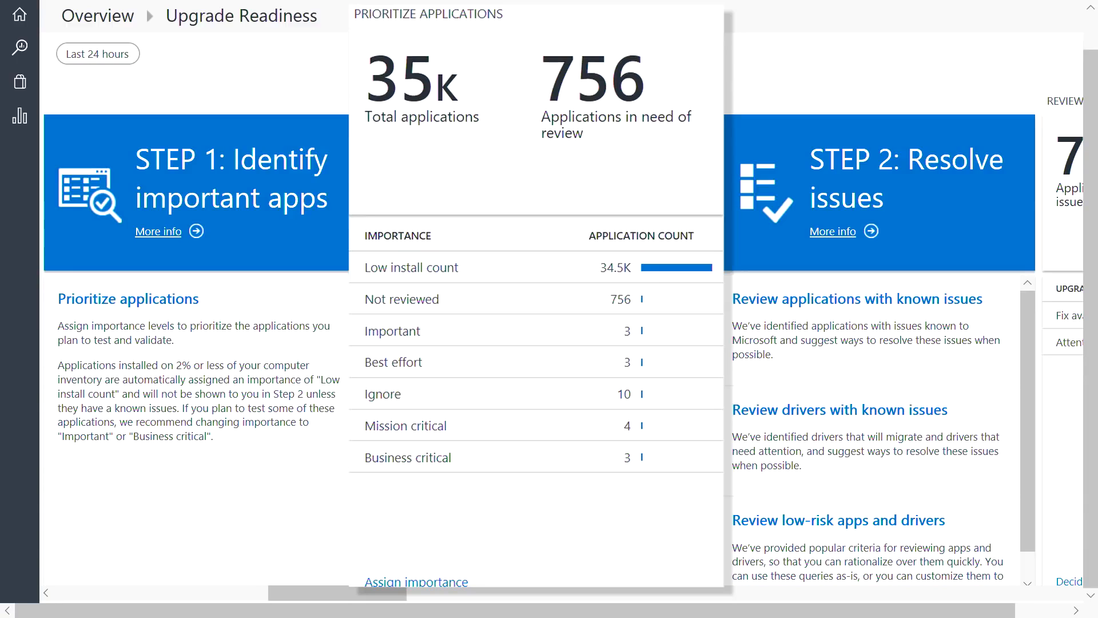
left_click(532, 392)
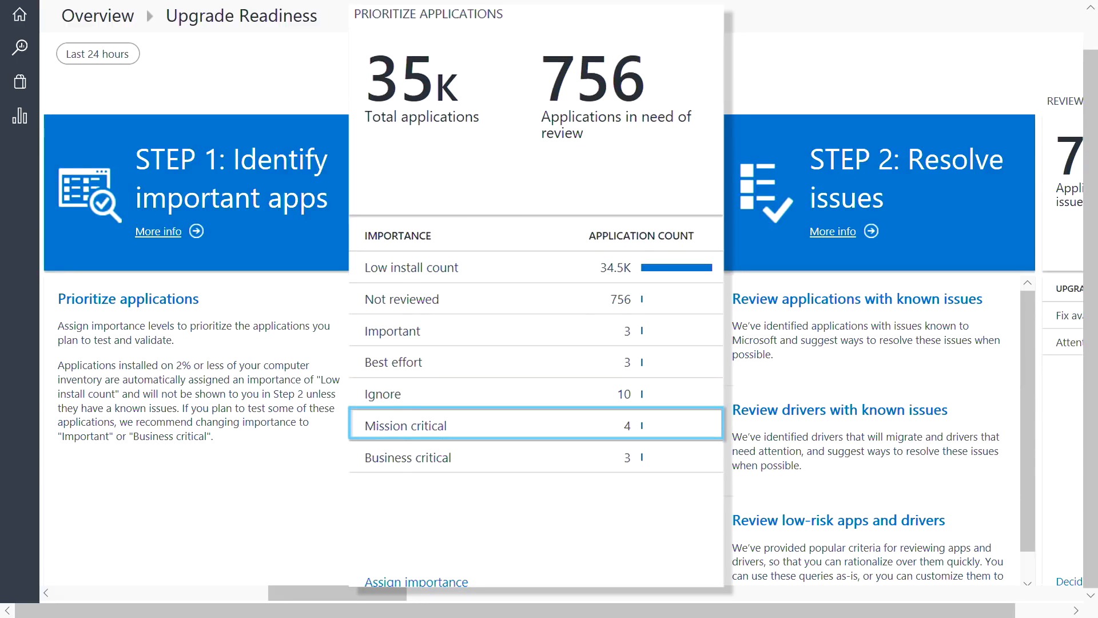
scroll("right", 3)
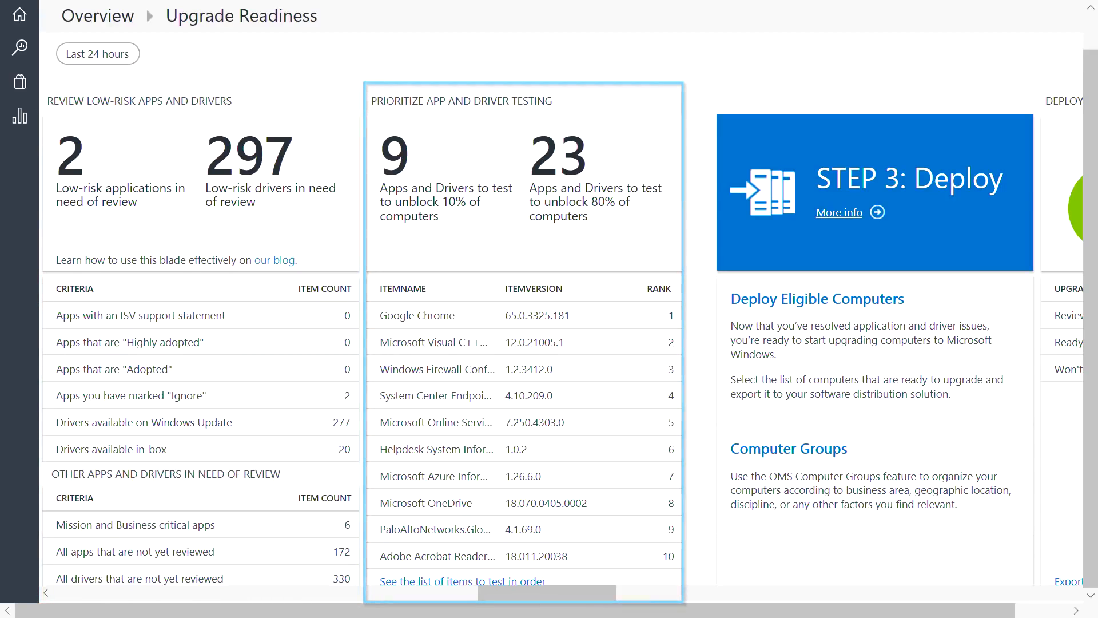
scroll("right", 3)
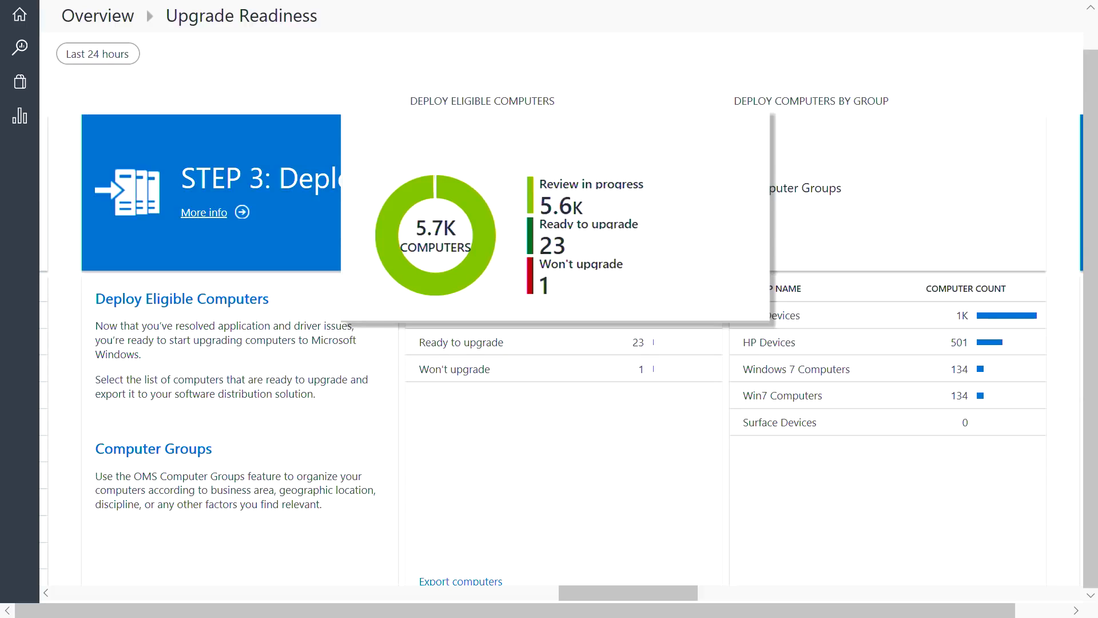
scroll("right", 3)
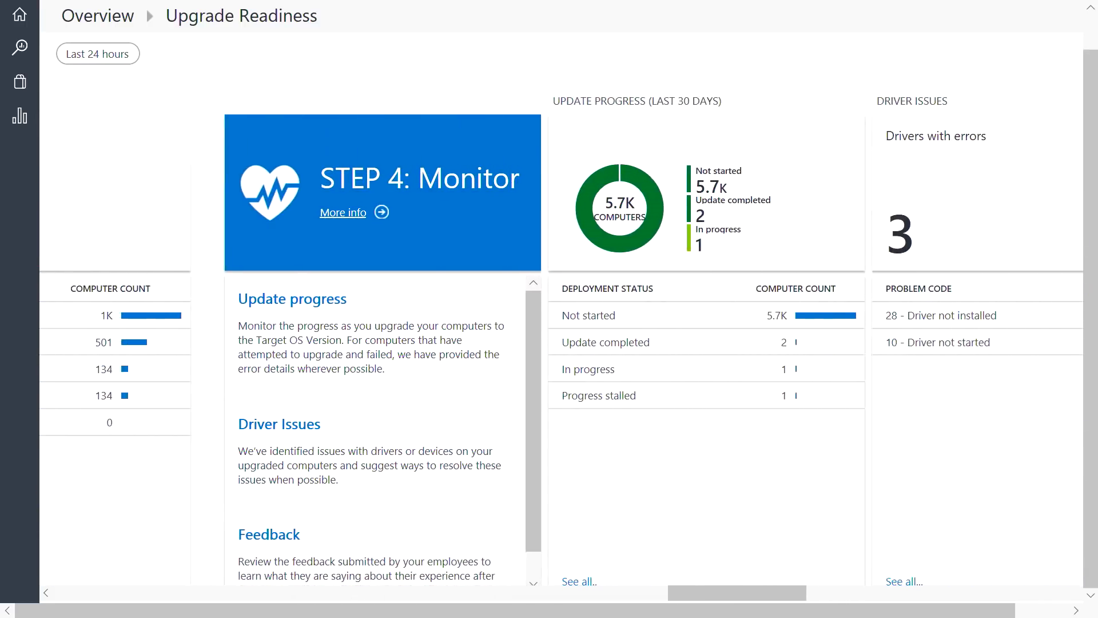
scroll("right", 3)
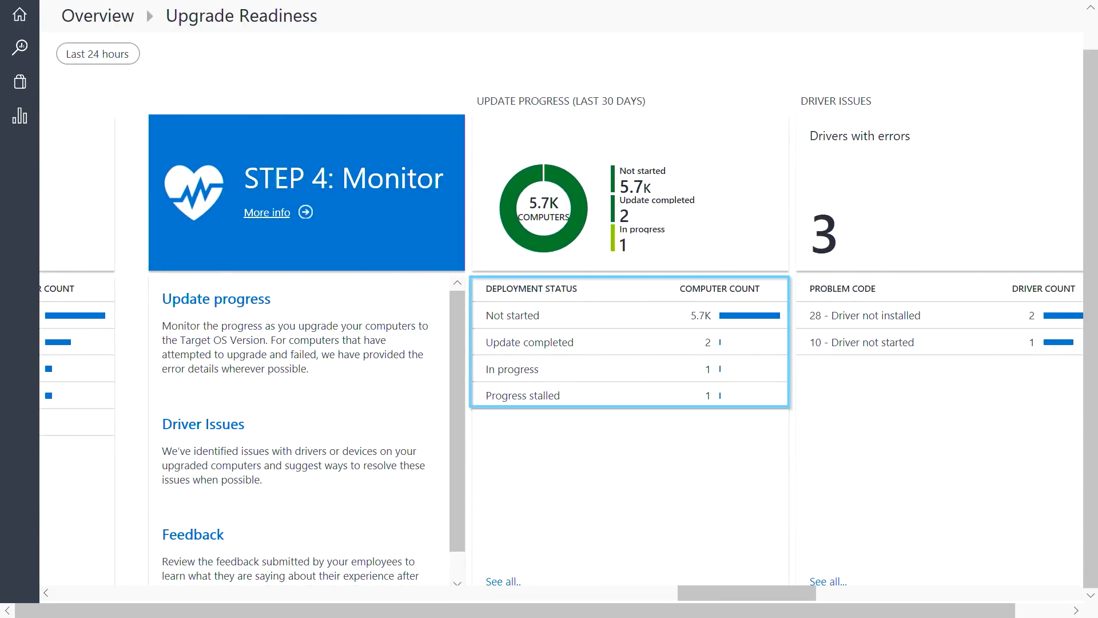
scroll("right", 3)
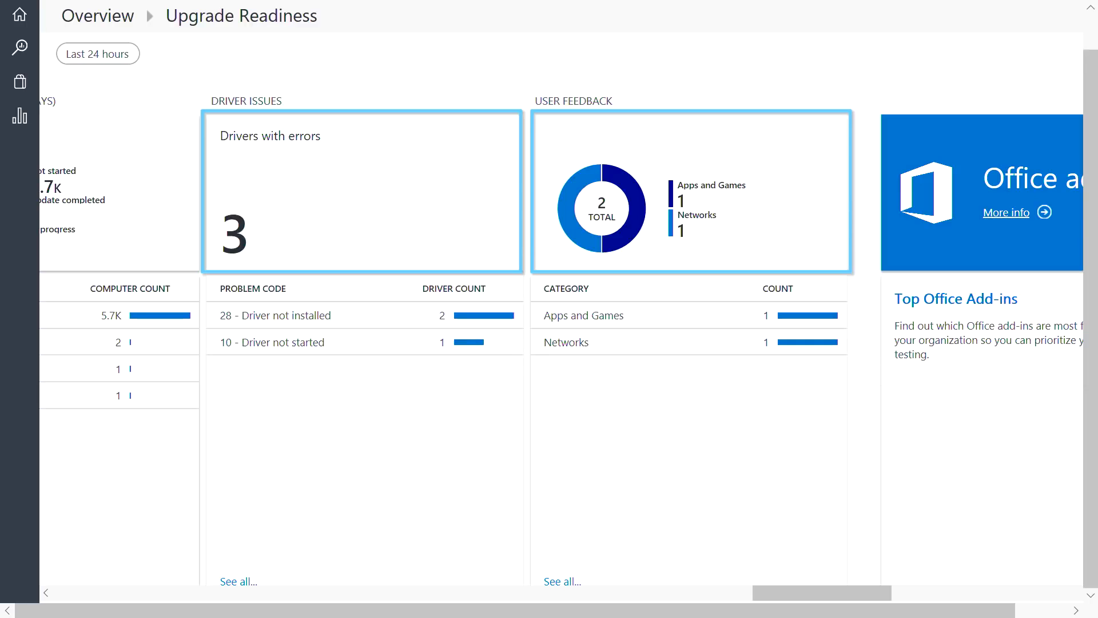
Scroll right across the Update Compliance dashboard: 5,000 devices, 496 needing attention
scroll("right", 3)
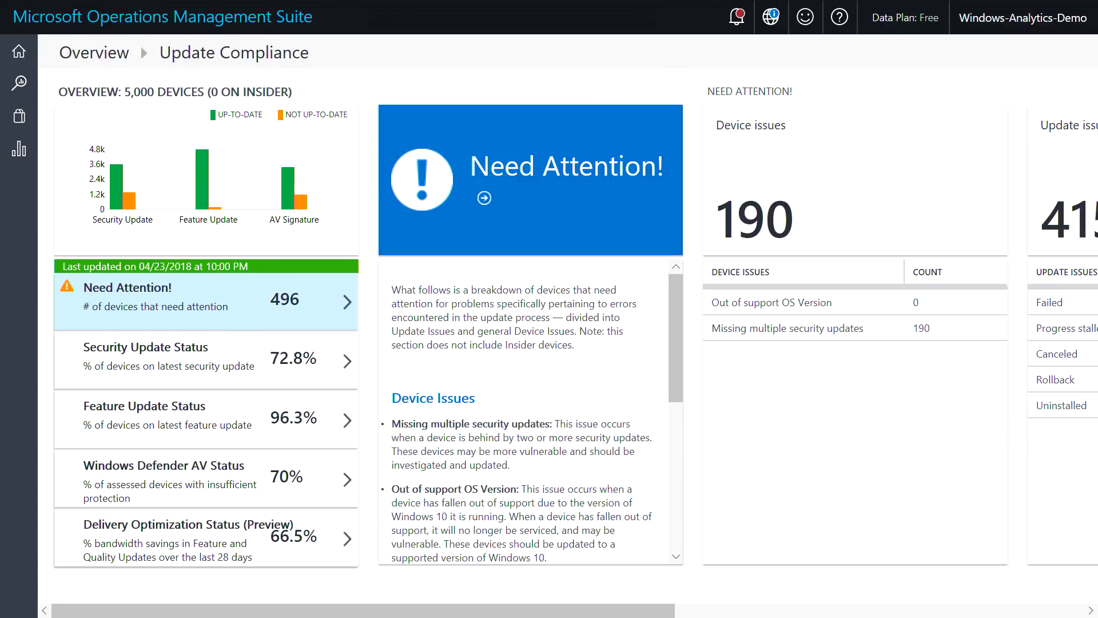
Open Delivery Optimization Status (Preview), showing 2K devices peering and 66.3% bandwidth savings
left_click(234, 52)
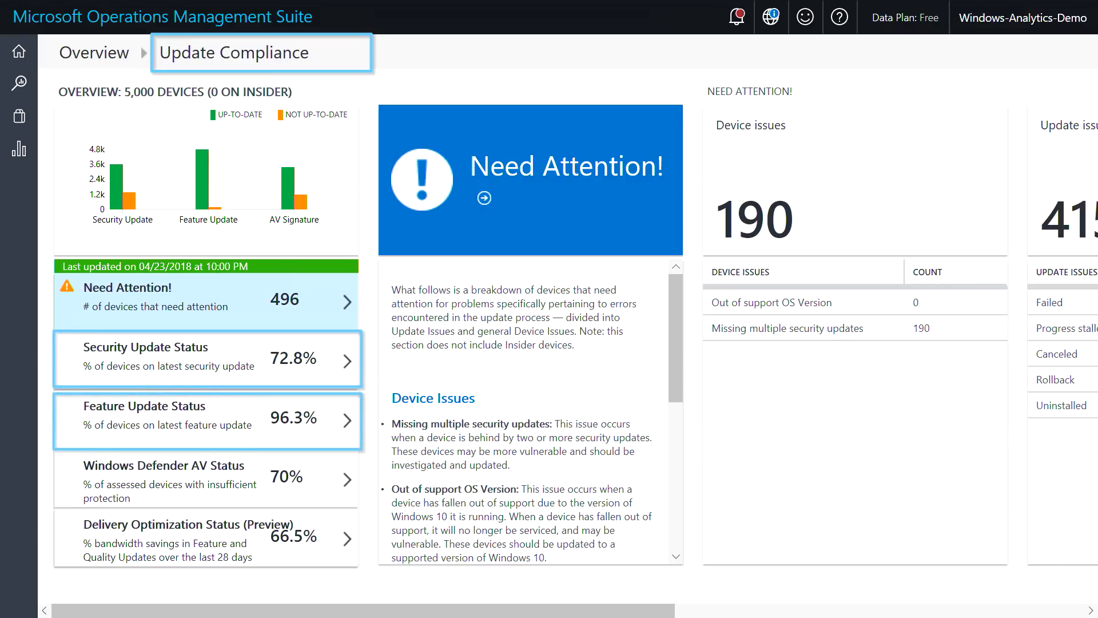
scroll("right", 3)
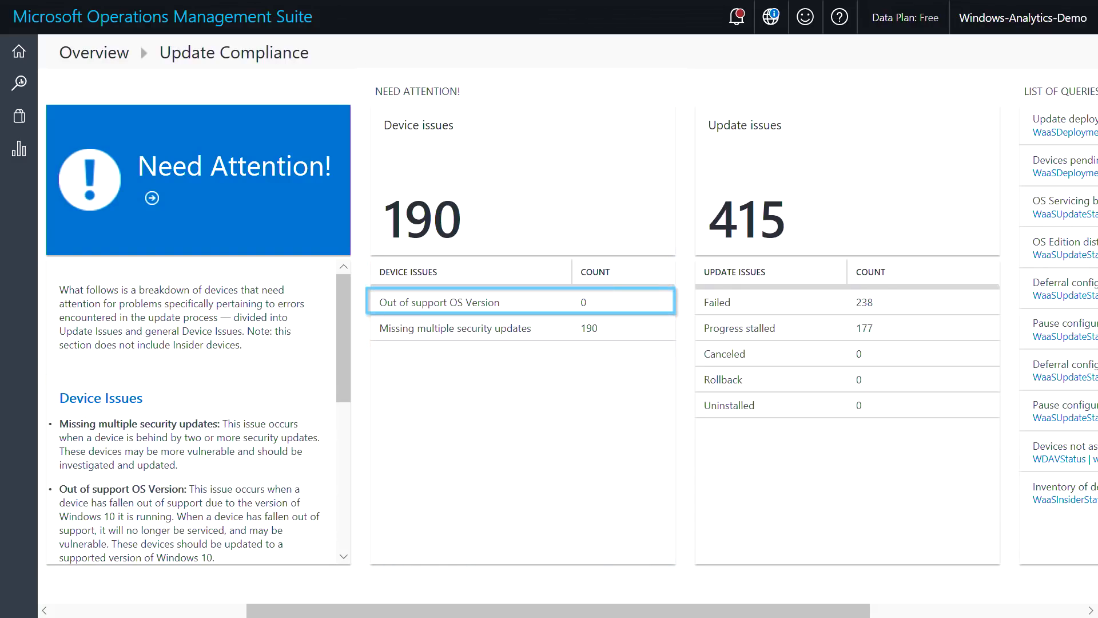
left_click(522, 327)
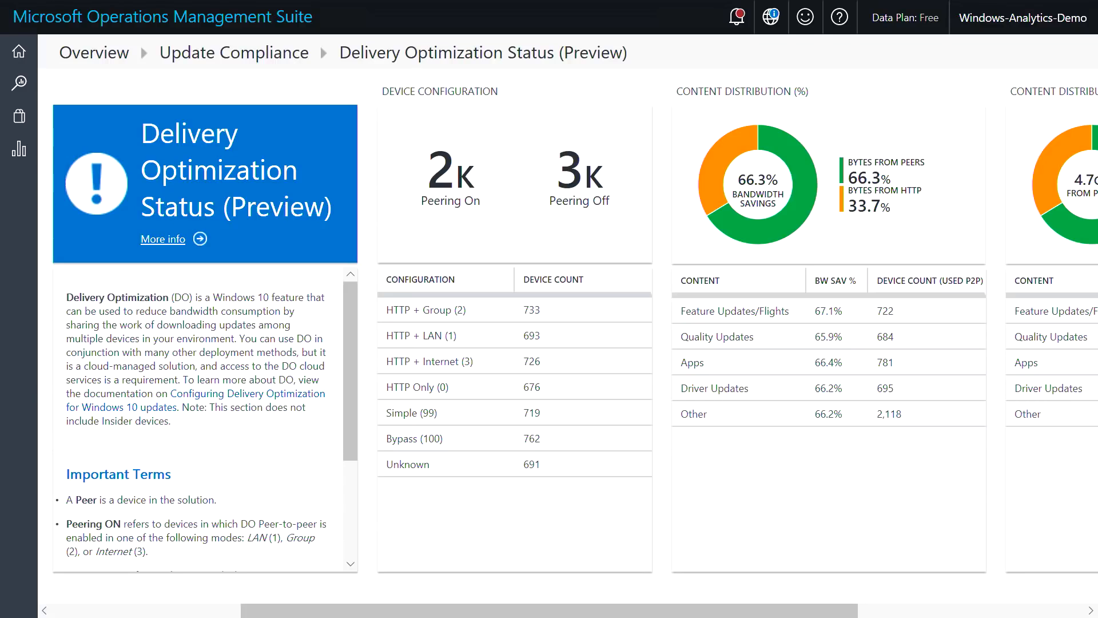
Scroll right across the Delivery Optimization report toward the Device Health report
scroll("right", 3)
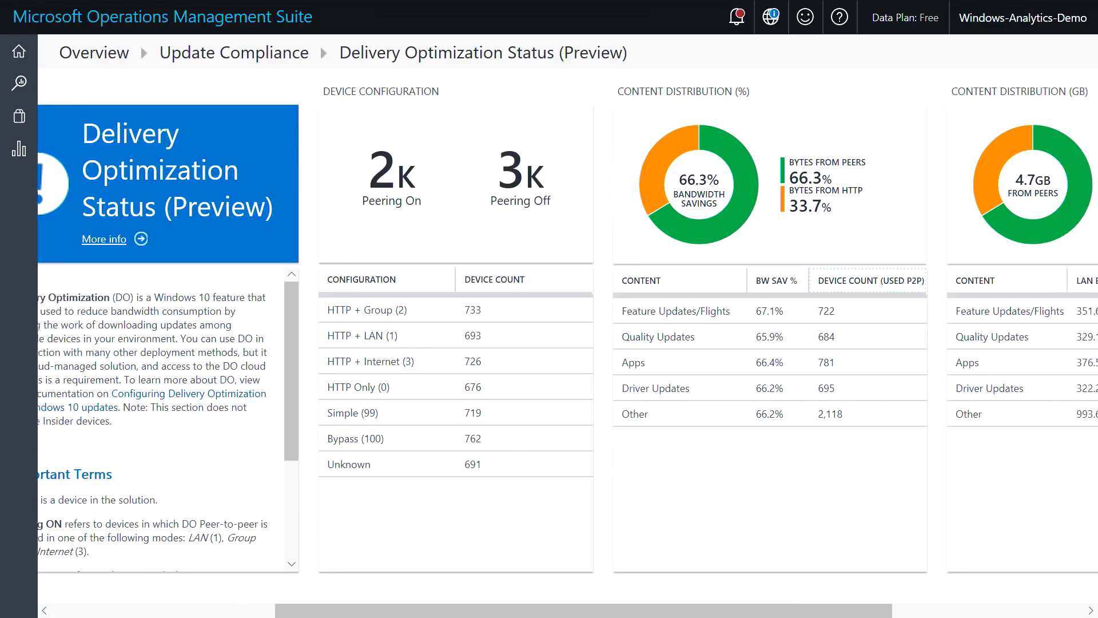
scroll("right", 3)
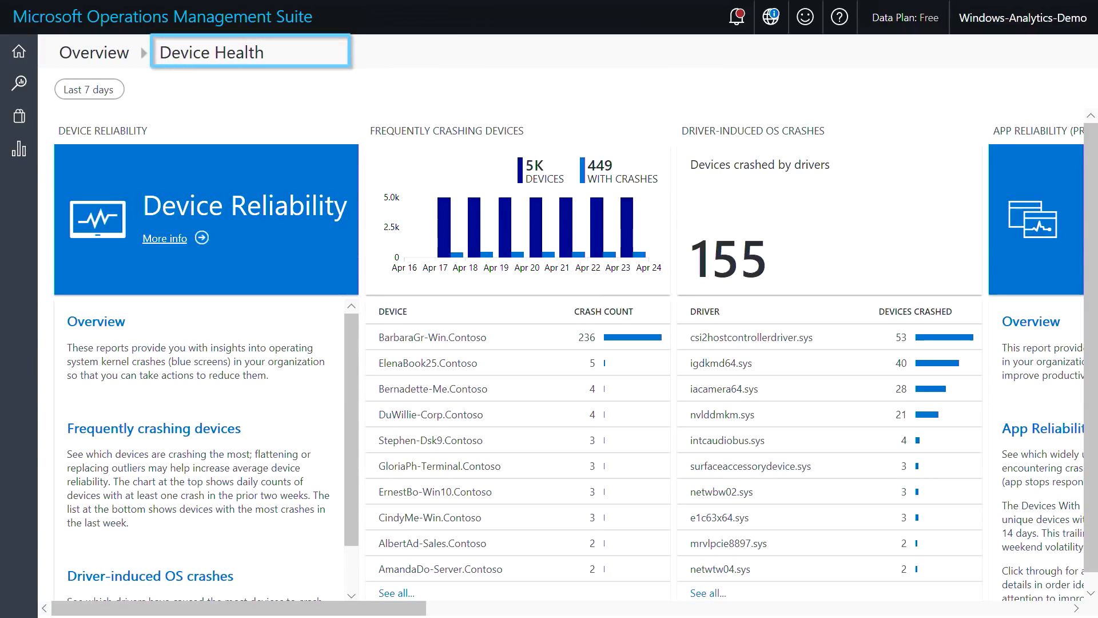
Scroll right through Device Health to the App Reliability section
scroll("right", 3)
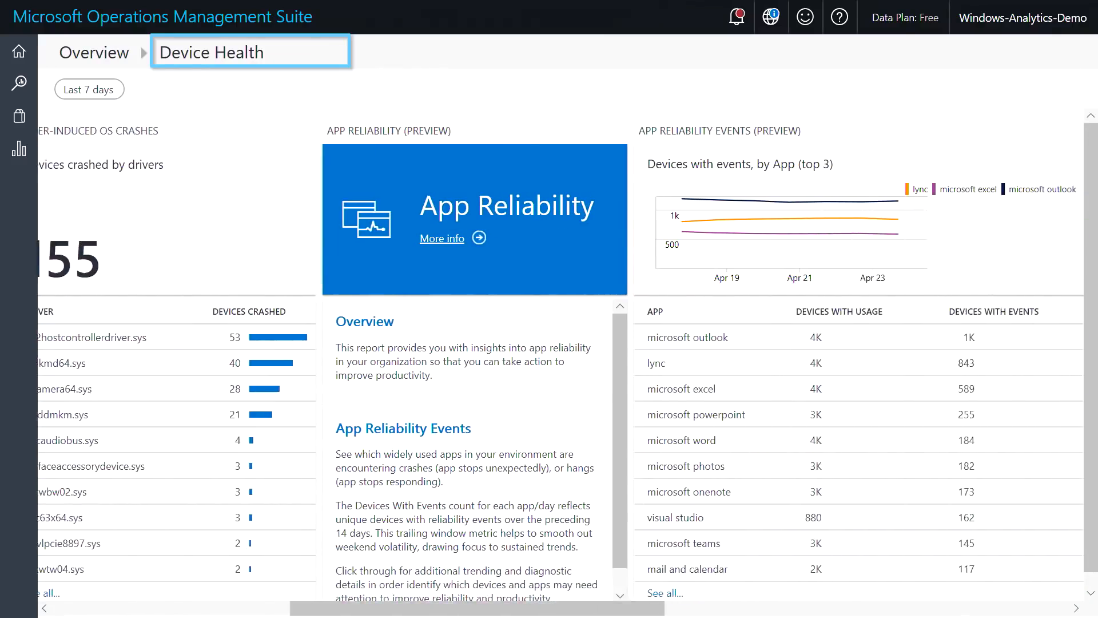
scroll("right", 3)
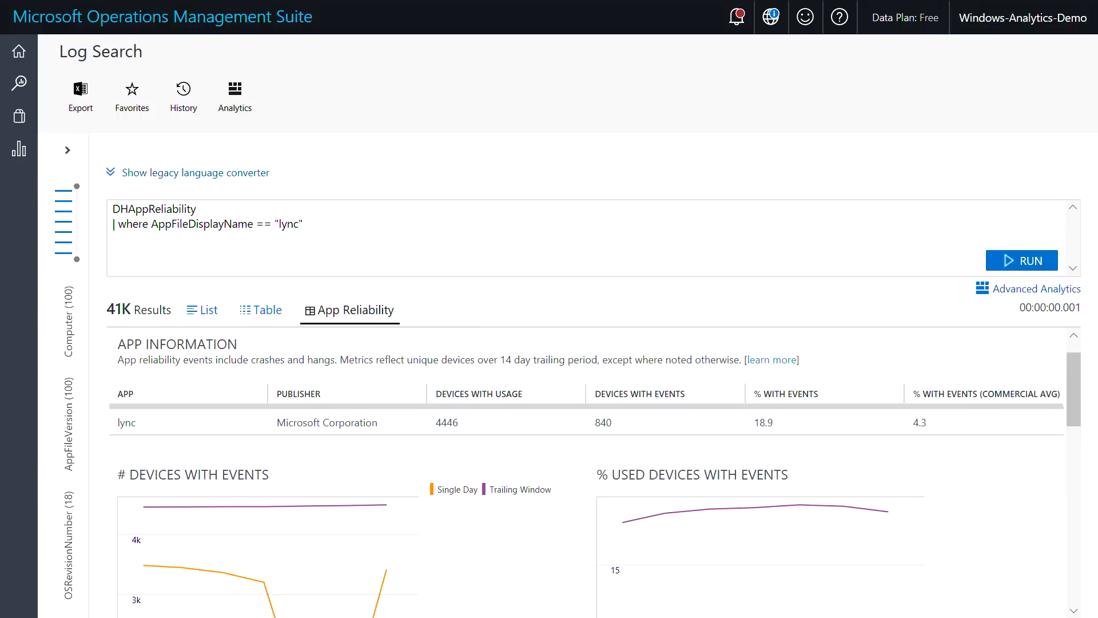
Scroll down through the password Login Health results: 134 results, 90% average success
scroll("down", 3)
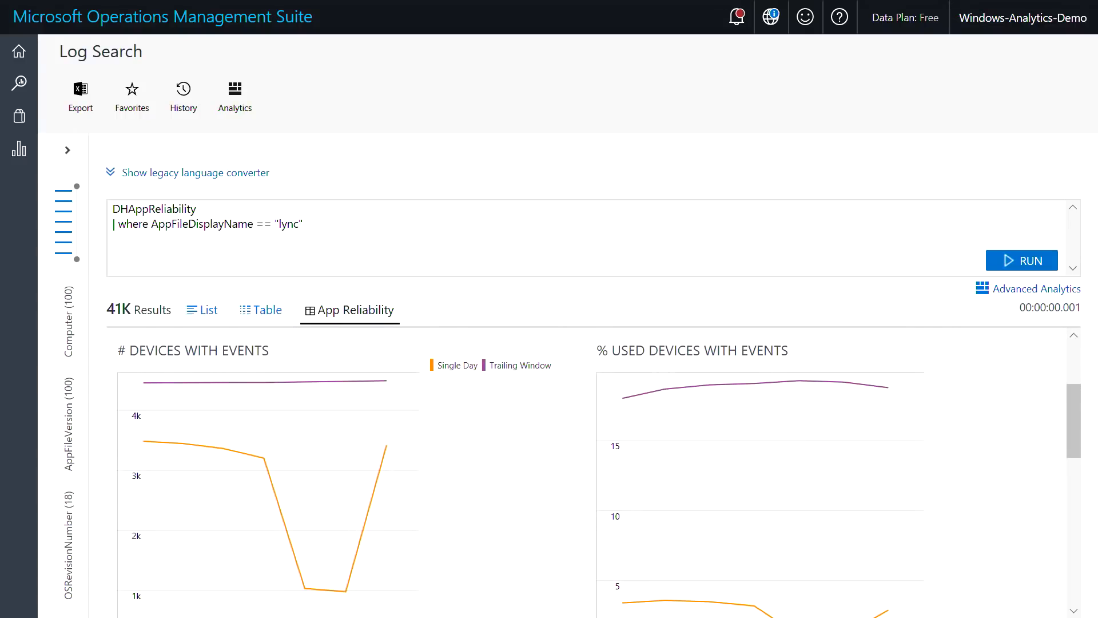
scroll("down", 3)
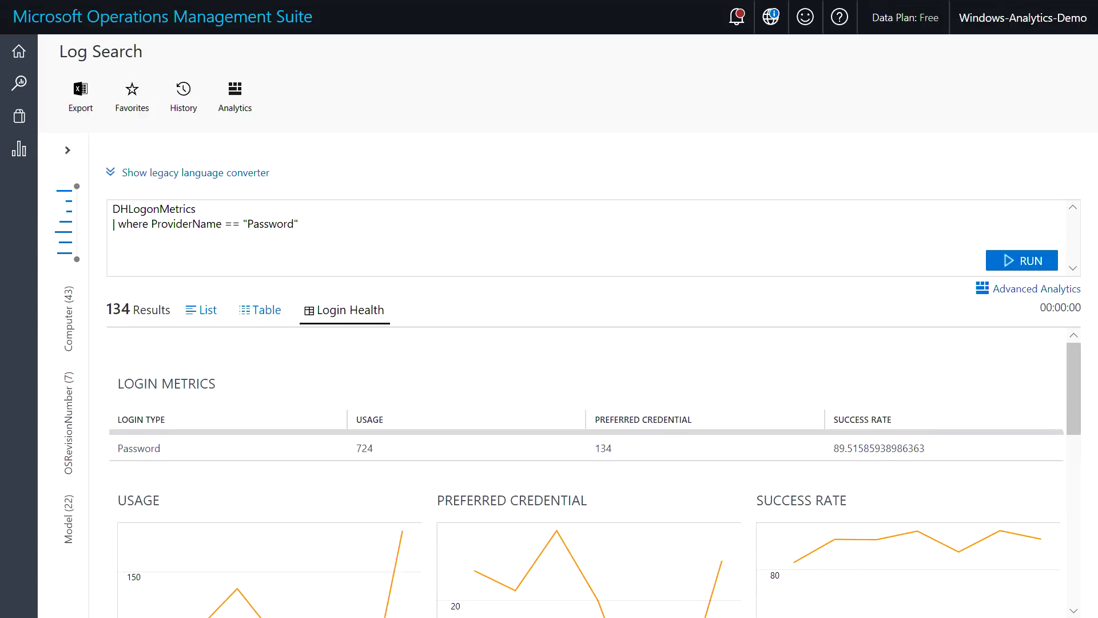
scroll("down", 3)
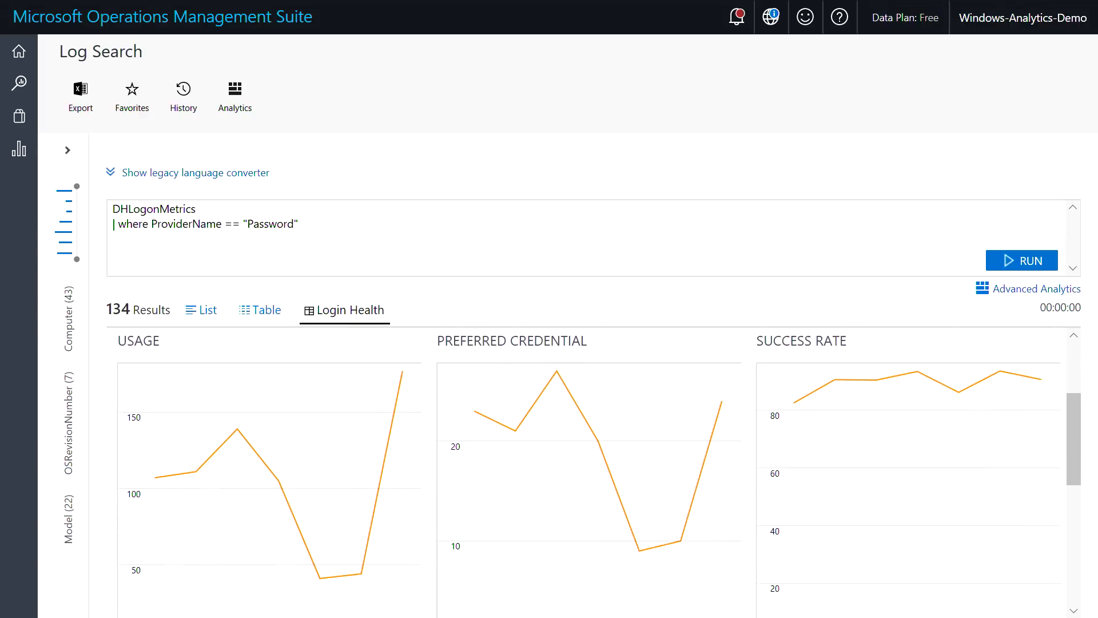
scroll("down", 3)
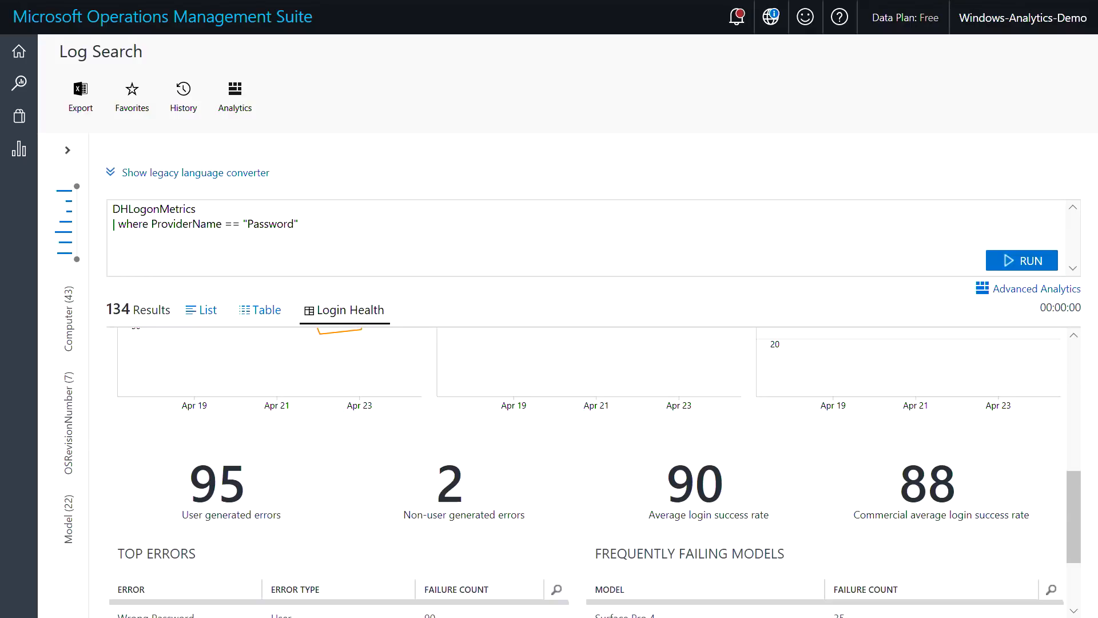